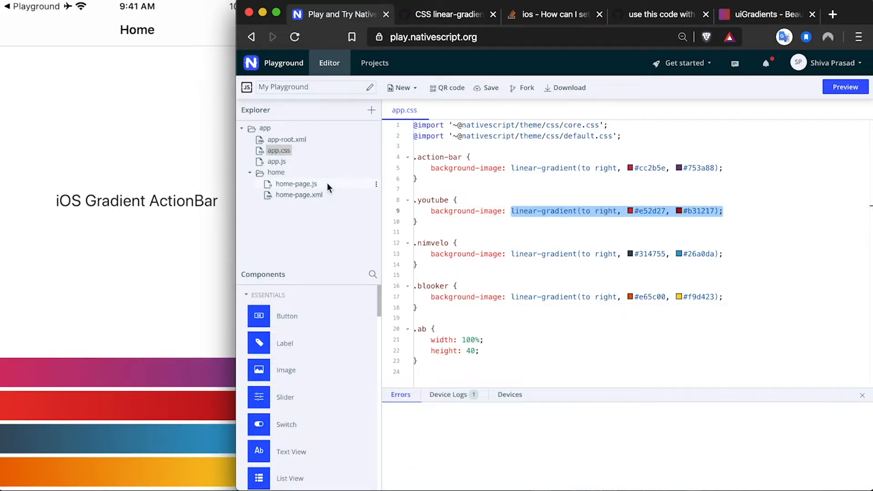
Check the gradient classes in app.css, then return to home-page.xml's four gradient Labels
left_click(298, 194)
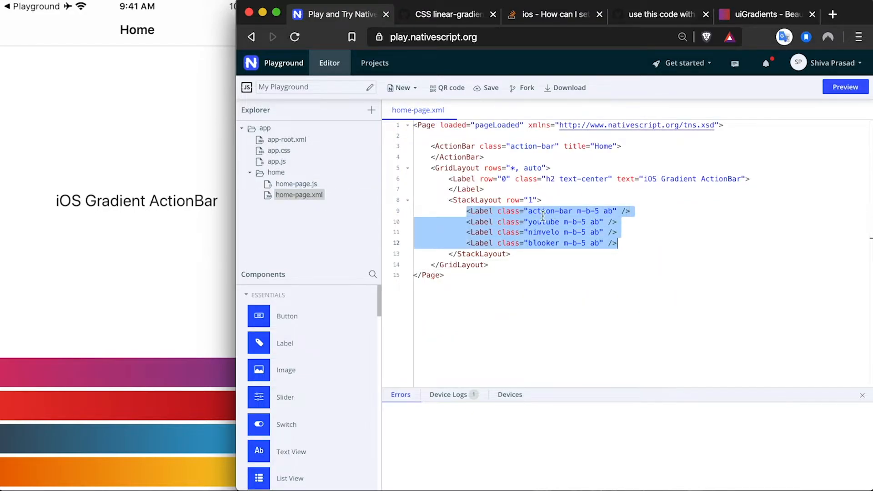
mouse_move(289, 150)
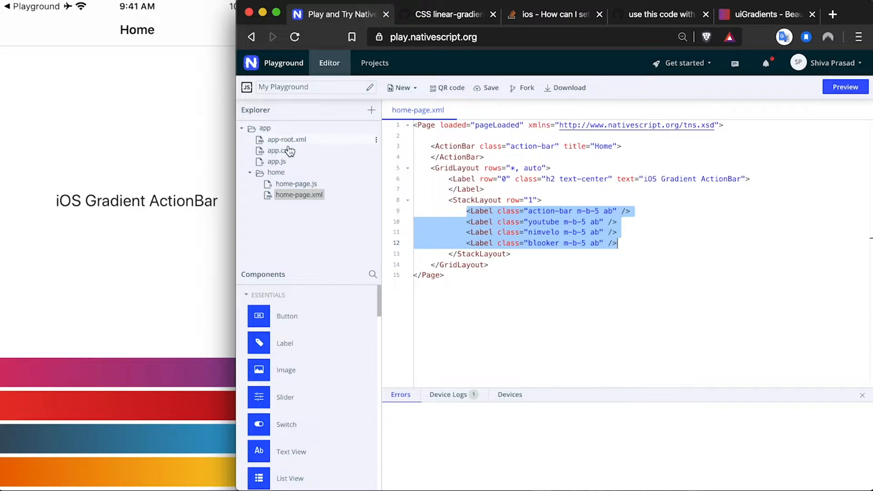
left_click(276, 150)
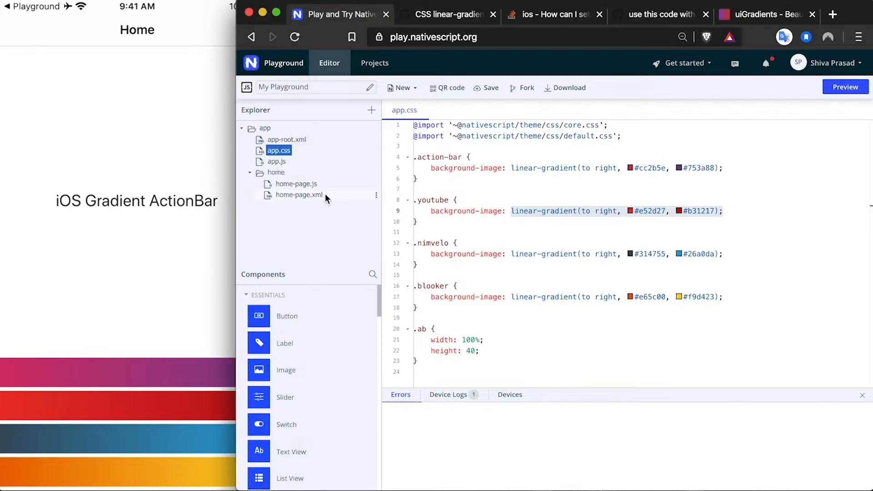
left_click(298, 195)
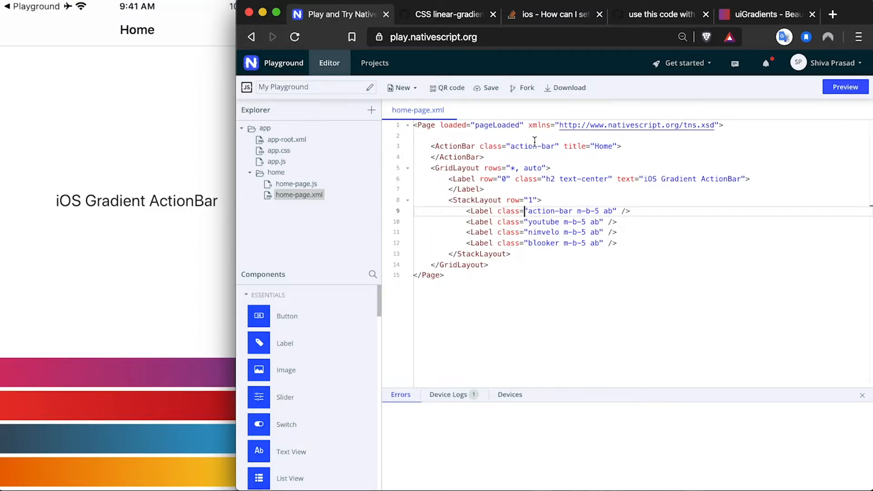
left_click(448, 14)
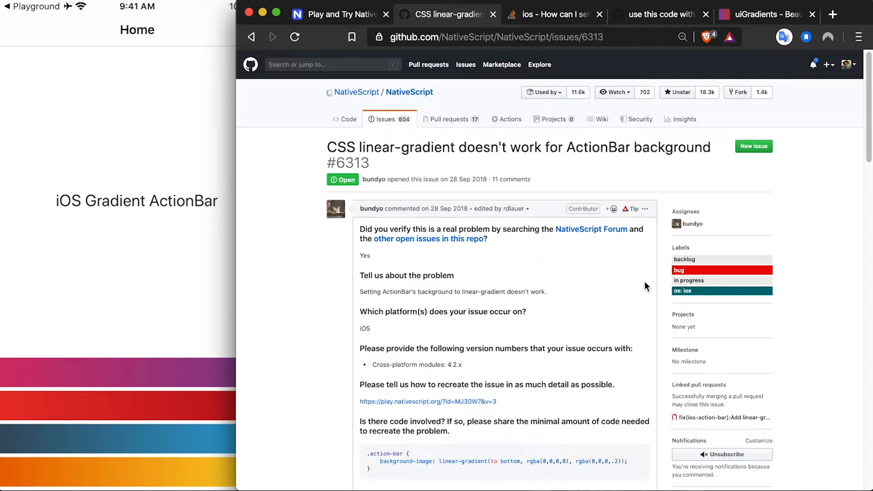
mouse_move(642, 273)
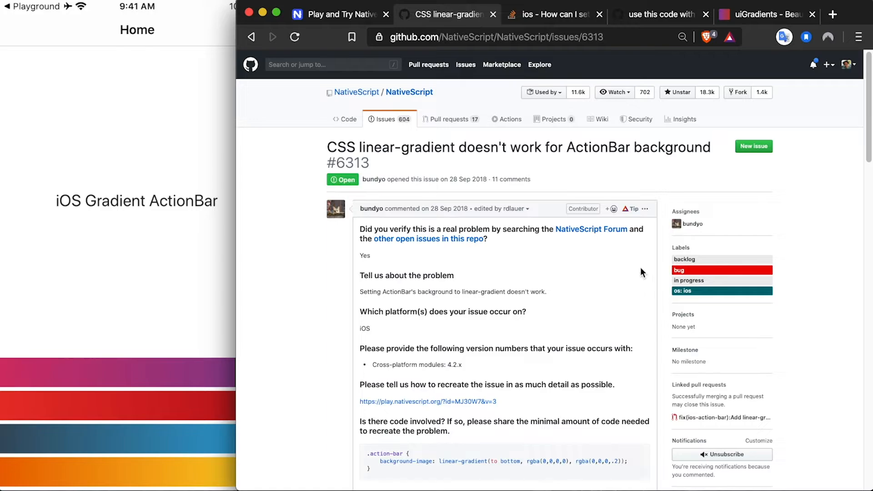
mouse_move(620, 138)
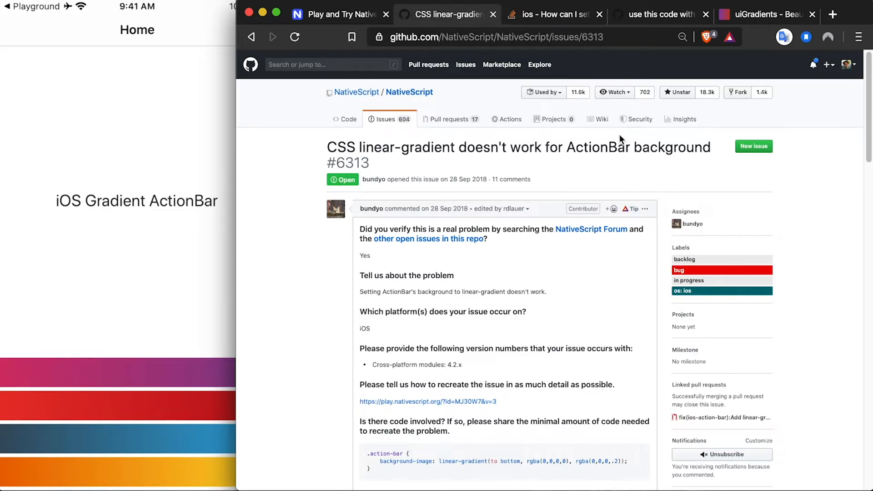
Compare the Stack Overflow CAGradientLayer answer and the issue, then view the gradientActionbarIosNativeScript.js gist
left_click(551, 14)
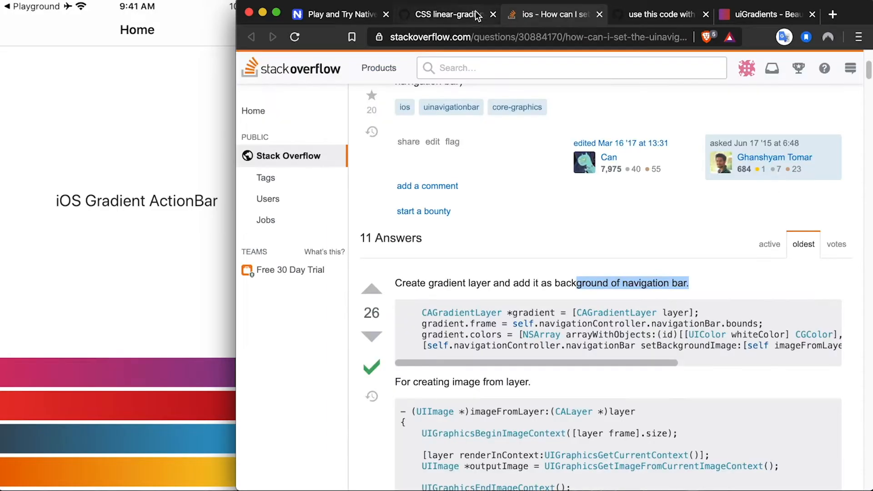
left_click(447, 14)
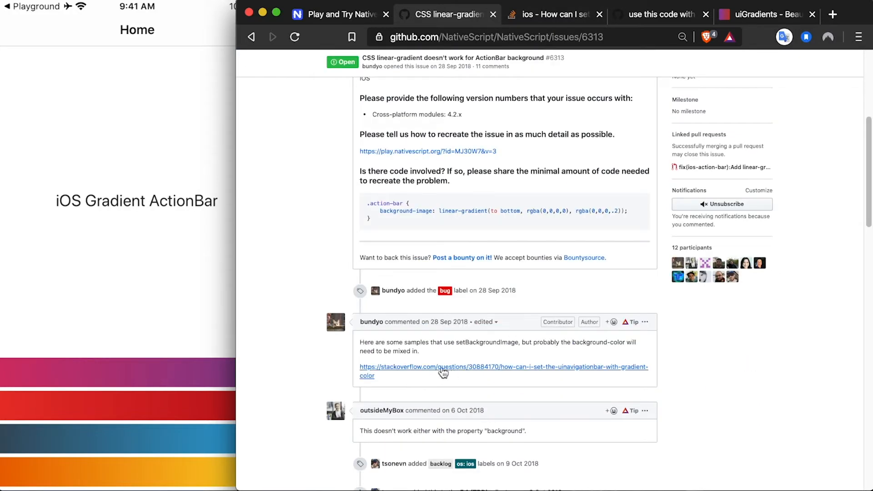
mouse_move(533, 226)
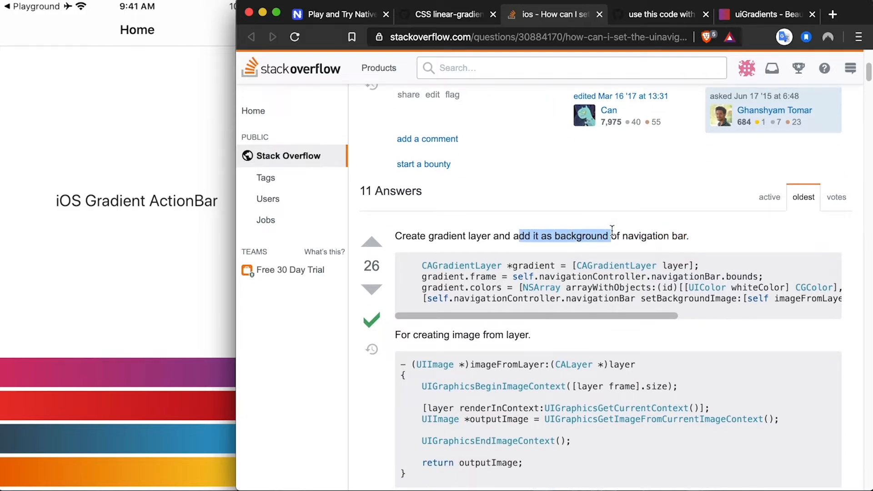
mouse_move(624, 242)
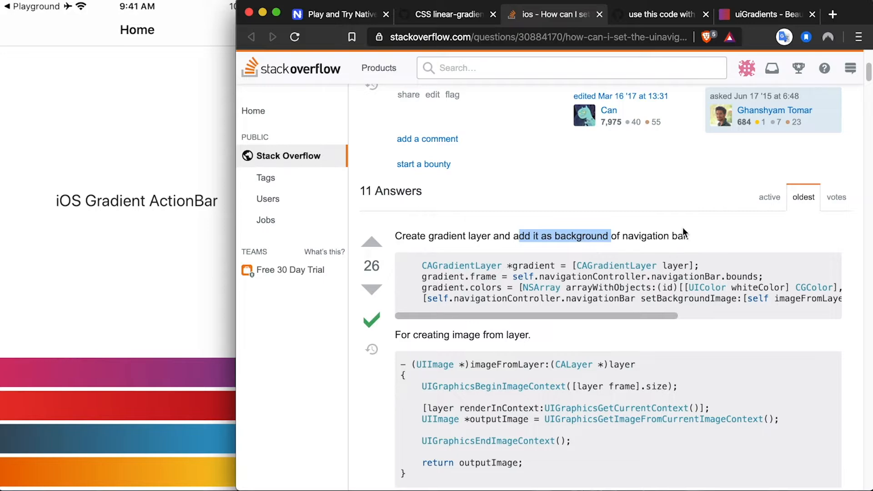
left_click(659, 14)
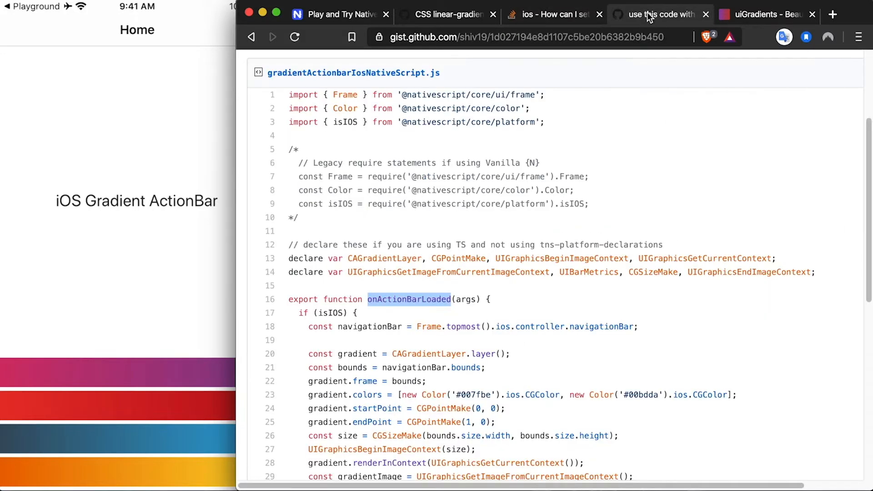
scroll("down", 3)
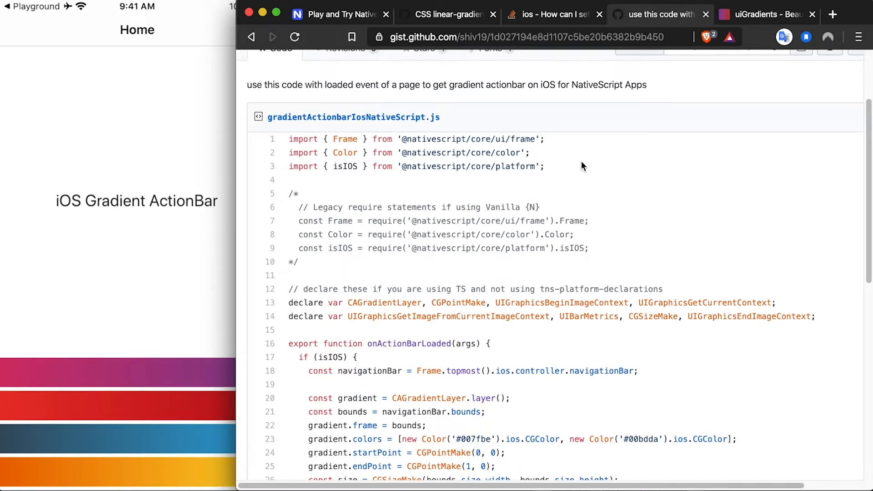
scroll("down", 3)
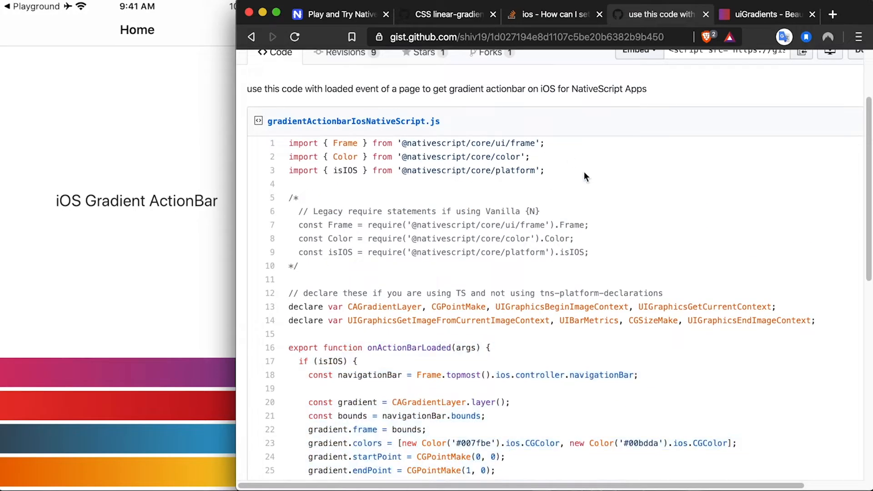
Add loaded="onActionBarLoaded" to the ActionBar tag and view home-page.js
left_click(337, 14)
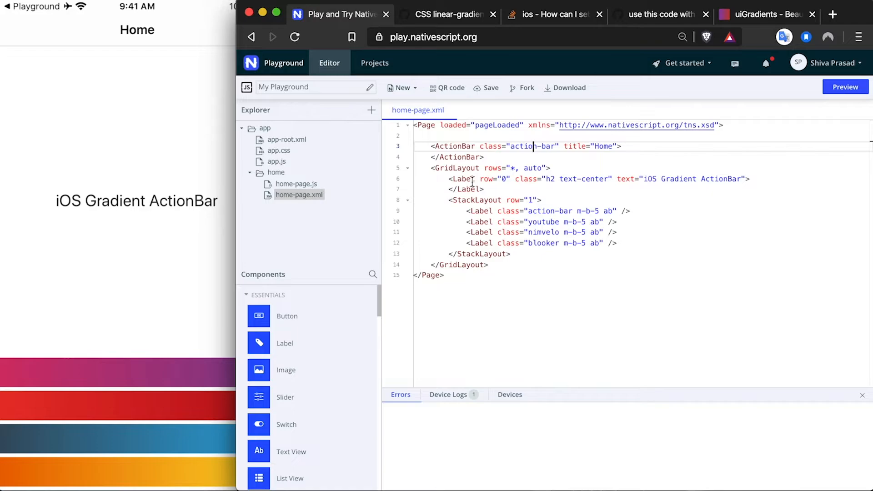
type("loaded=\"onActionBarLoaded\"")
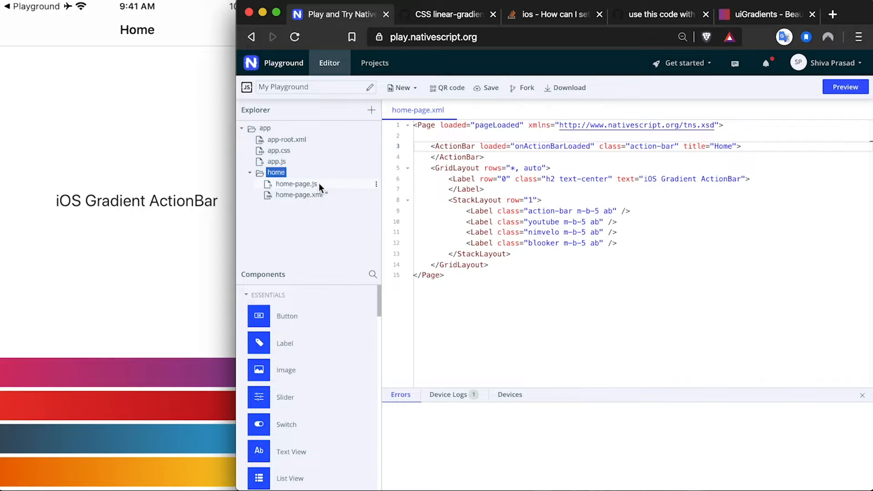
left_click(295, 183)
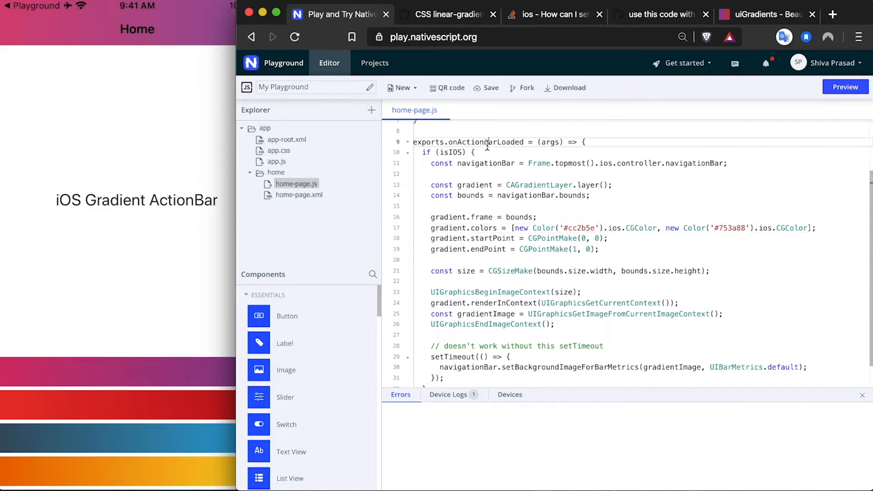
Walk through onActionBarLoaded's gradient layer and navigationBar.bounds code, then return to home-page.xml
left_click_drag(526, 164, 726, 163)
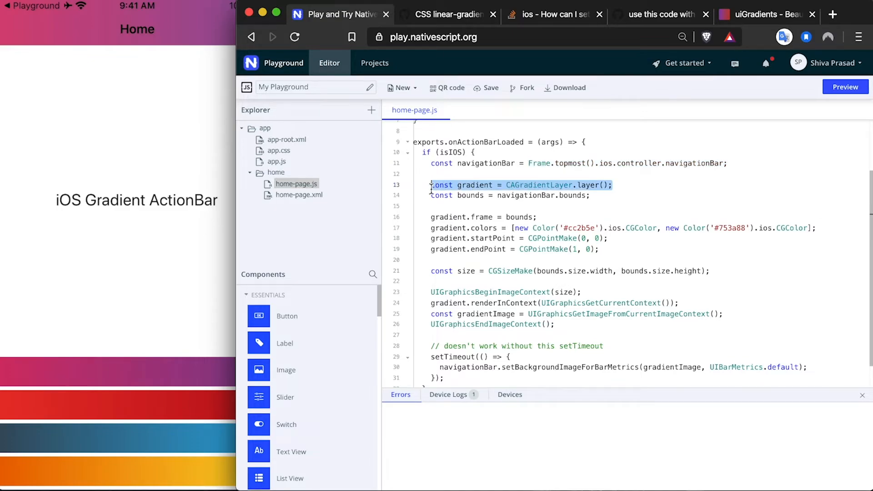
left_click(497, 196)
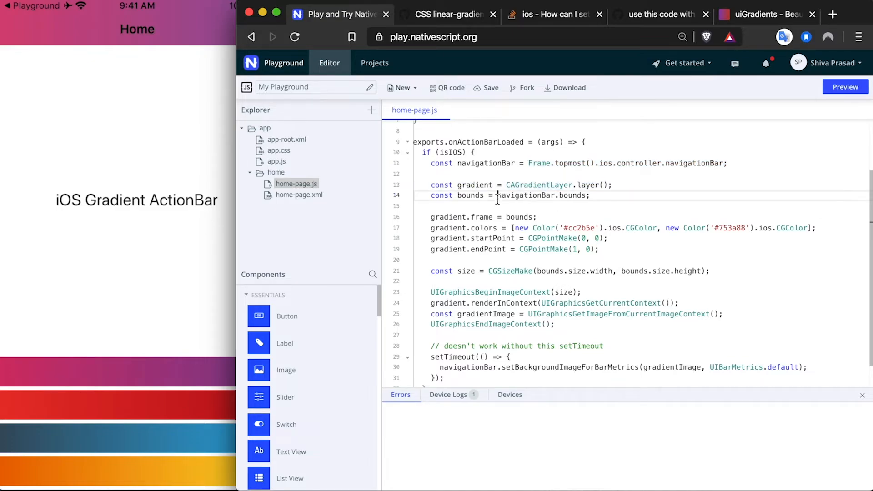
left_click_drag(497, 195, 590, 195)
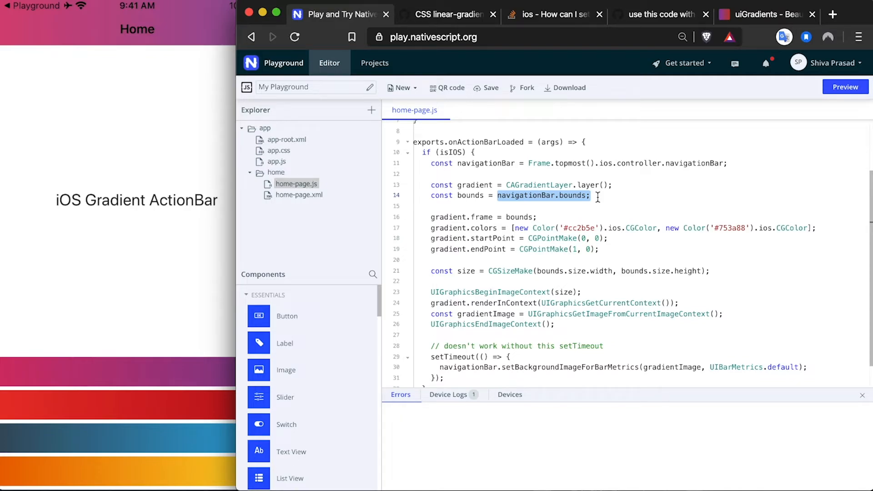
double_click(474, 185)
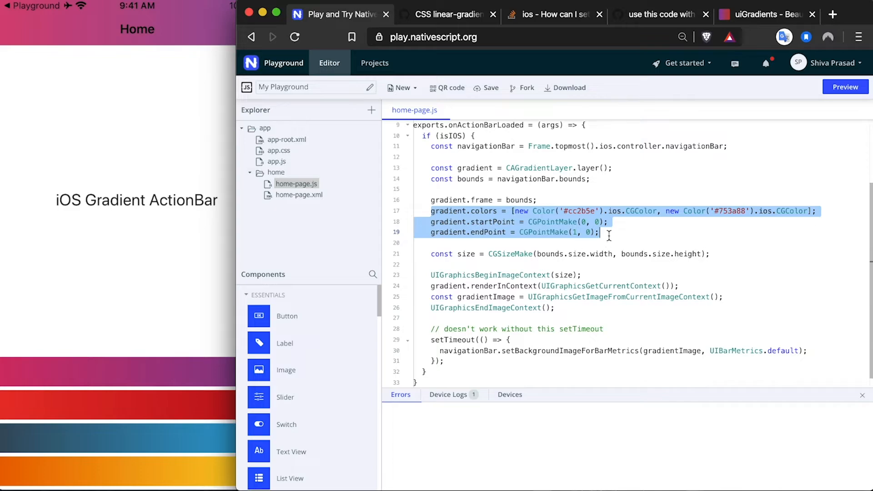
scroll("down", 3)
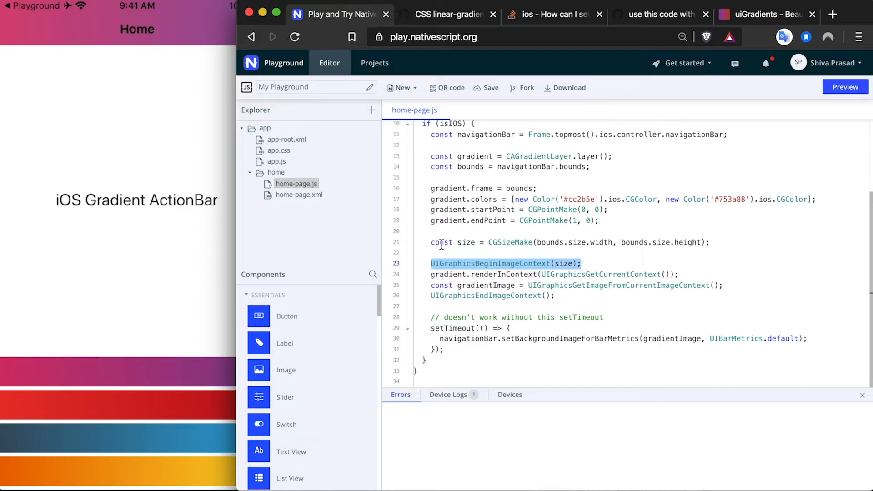
left_click(536, 285)
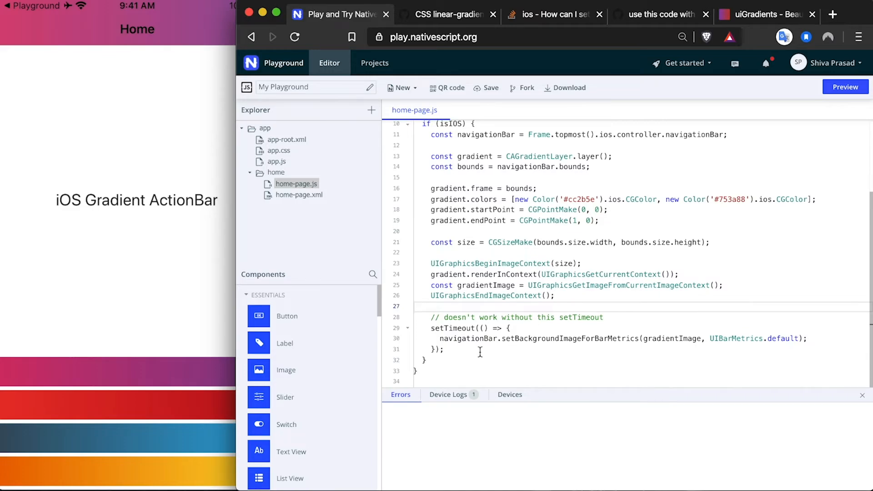
left_click_drag(432, 328, 442, 349)
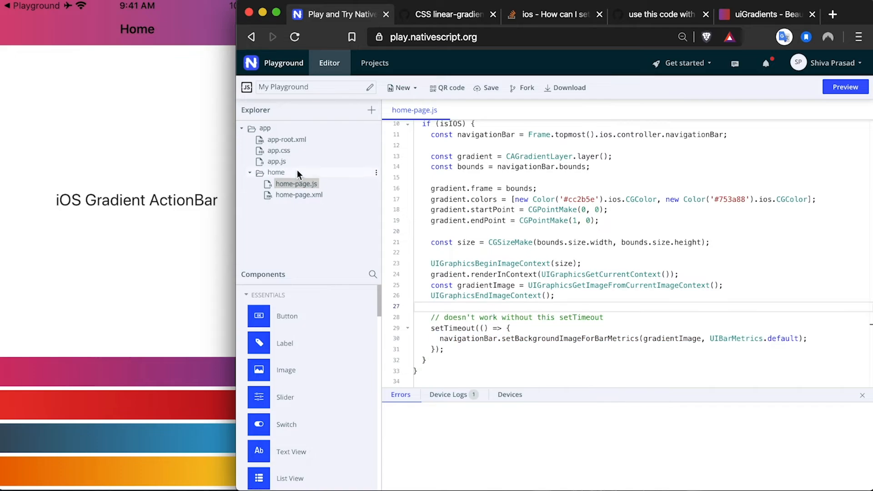
left_click(299, 195)
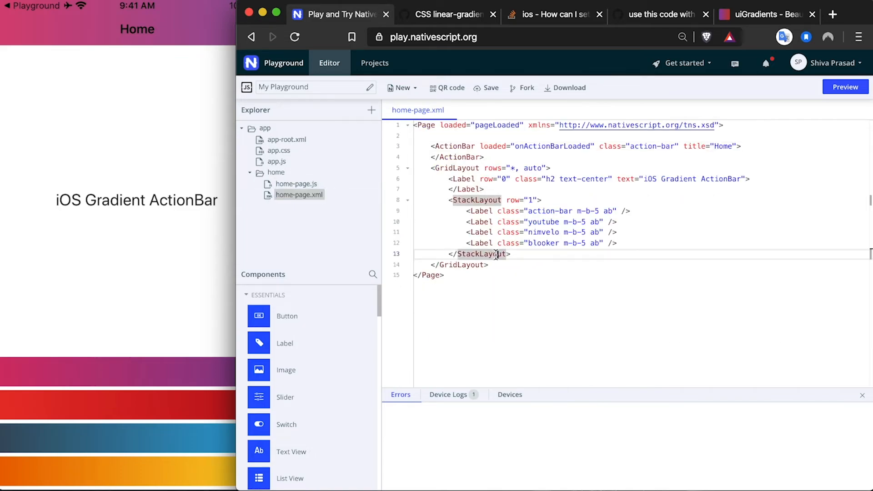
left_click(762, 14)
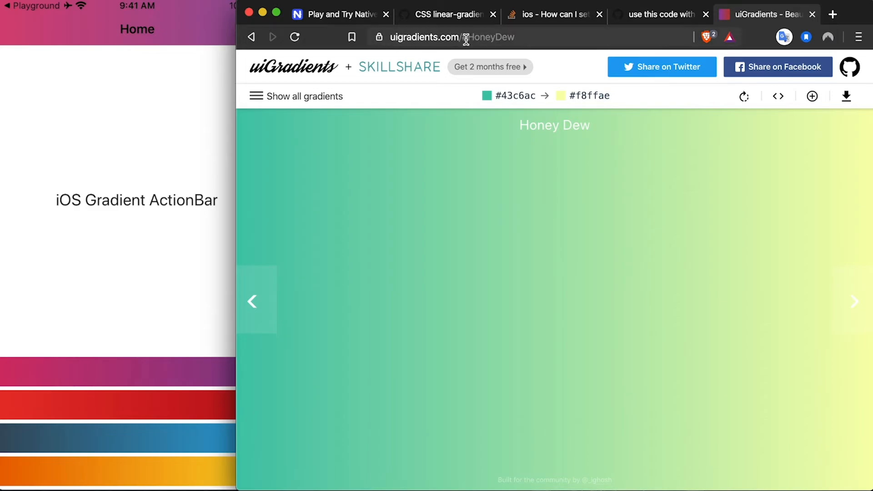
Page through uiGradients past Roseanna and Cocoaa Ice to the Jodhpur gradient
left_click(855, 303)
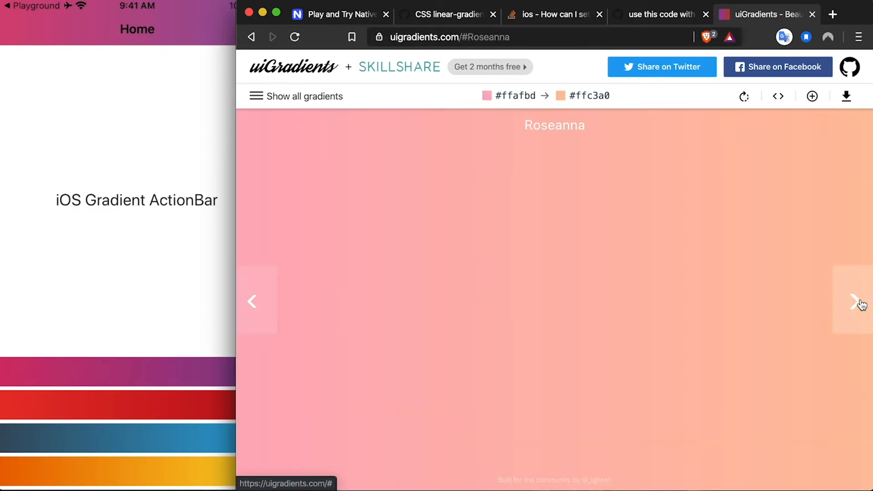
left_click(852, 302)
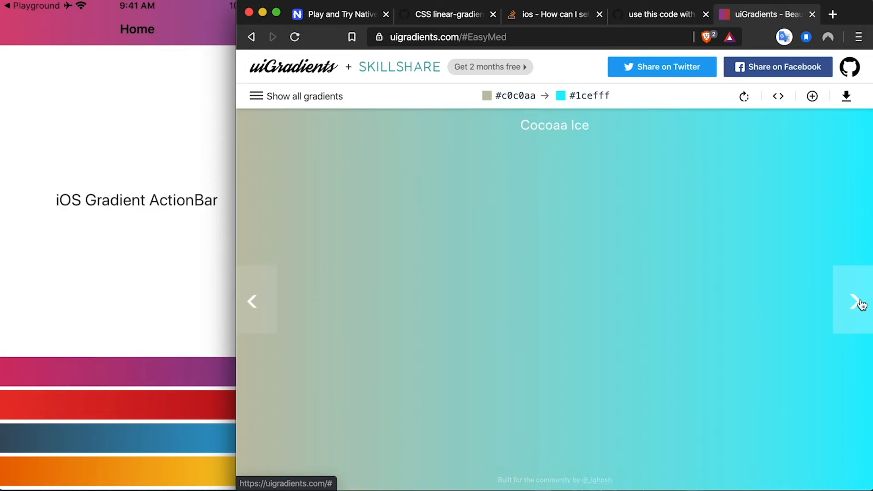
left_click(851, 306)
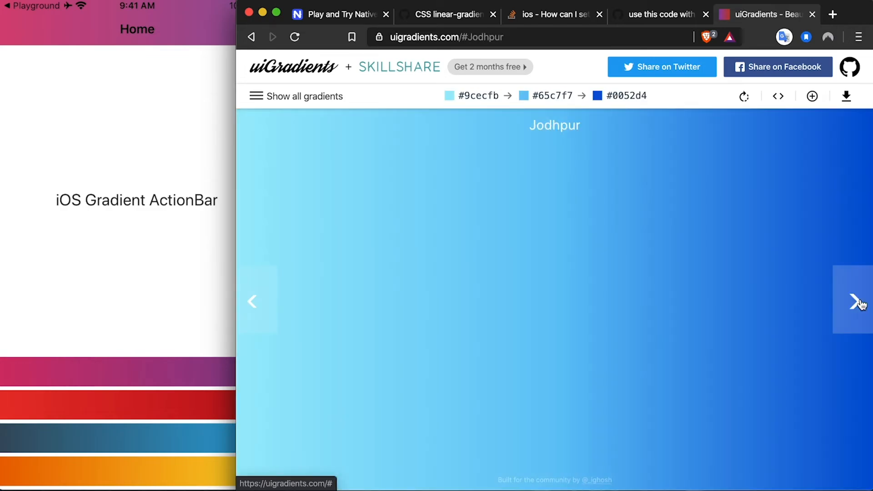